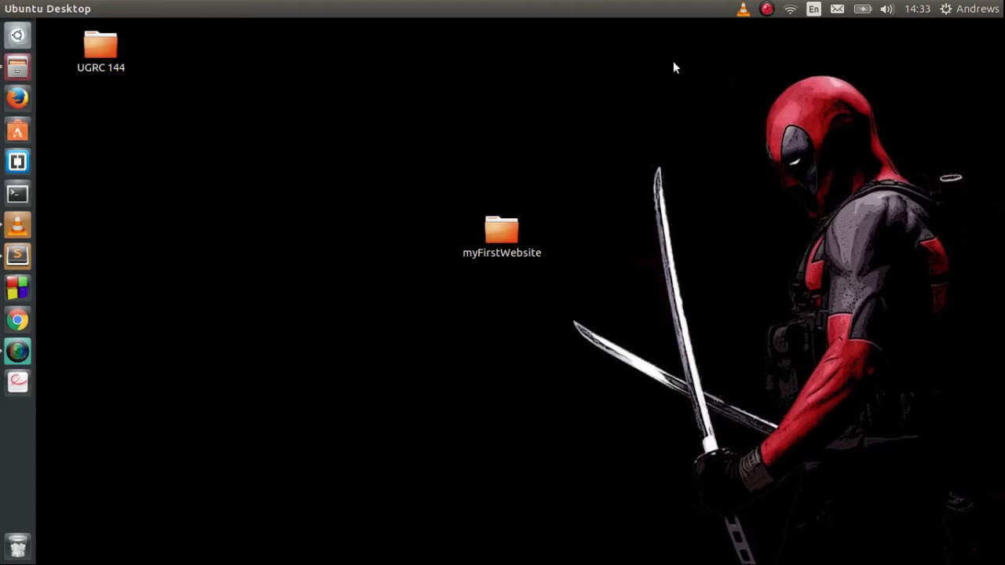
pyautogui.moveTo(243, 113)
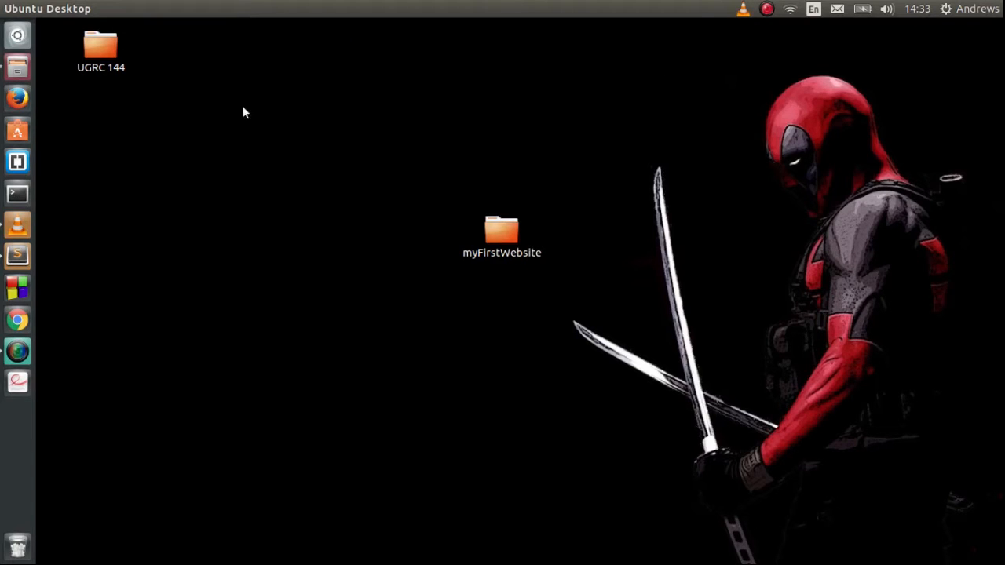
pyautogui.moveTo(119, 218)
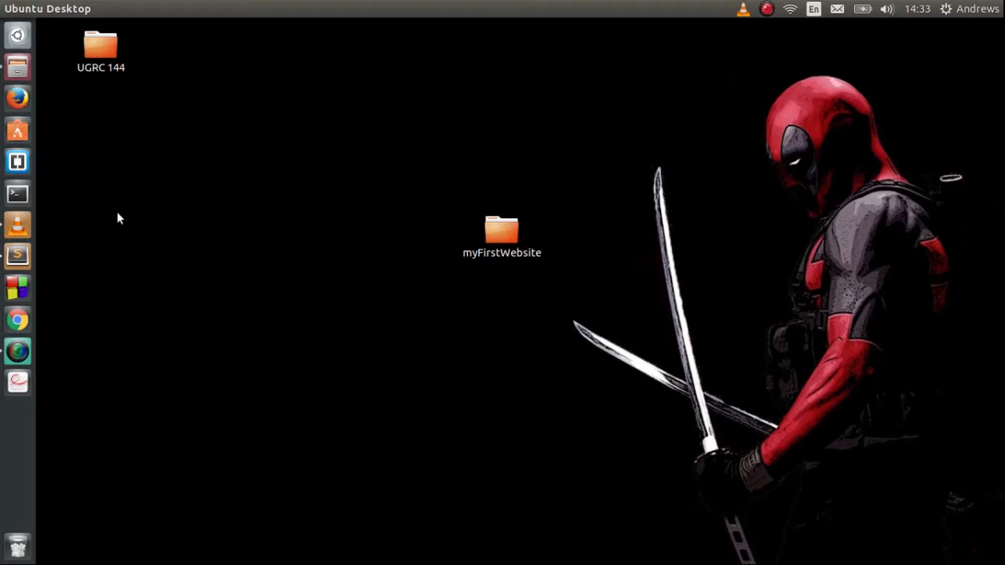
pyautogui.moveTo(56, 195)
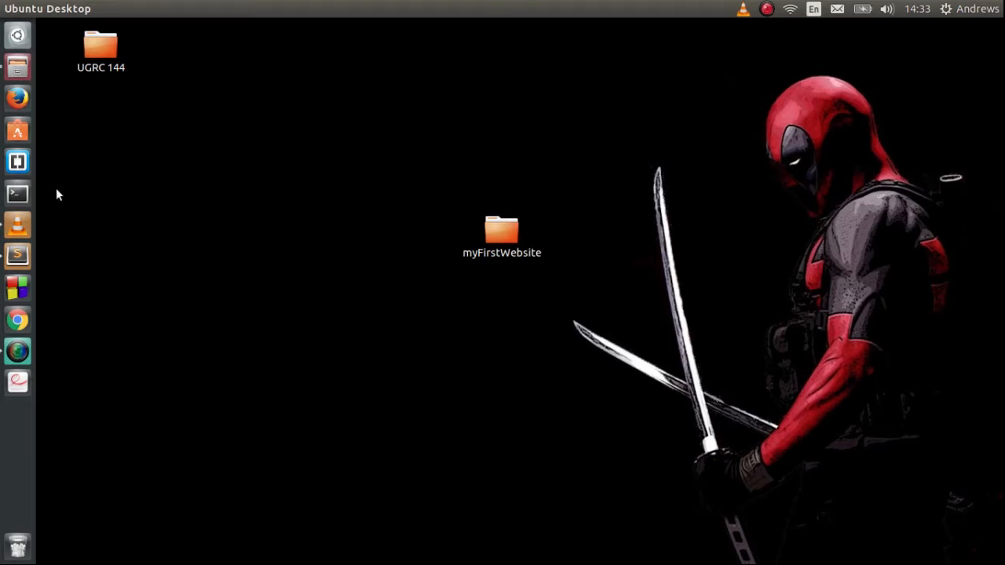
# Step: Launch Firefox and go to the Google search page
pyautogui.click(16, 101)
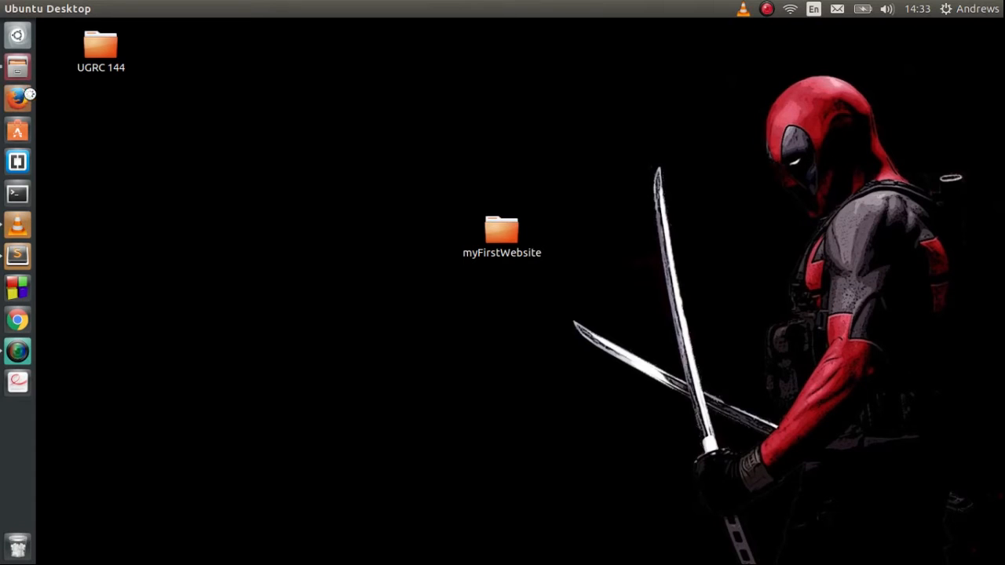
pyautogui.click(18, 101)
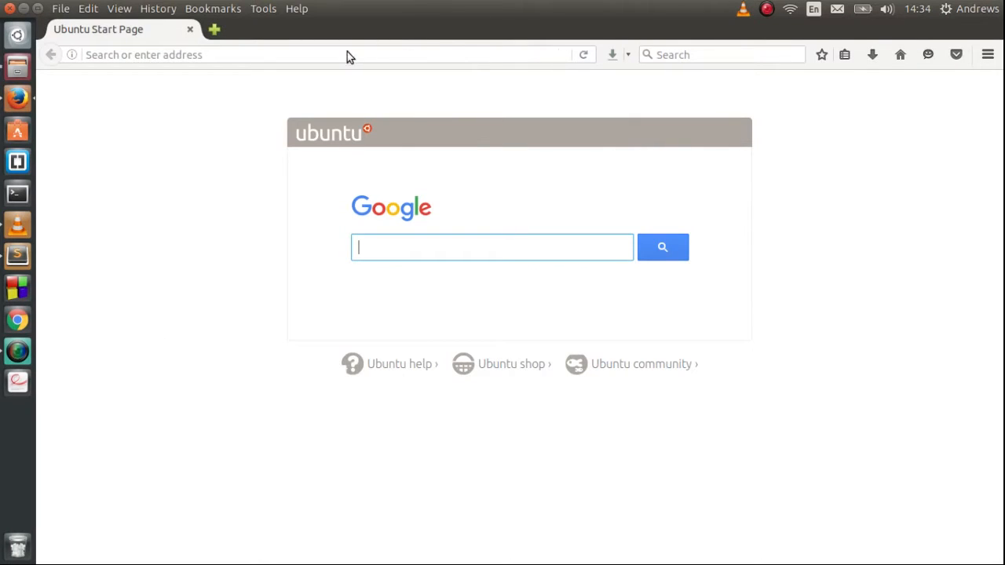
pyautogui.click(348, 54)
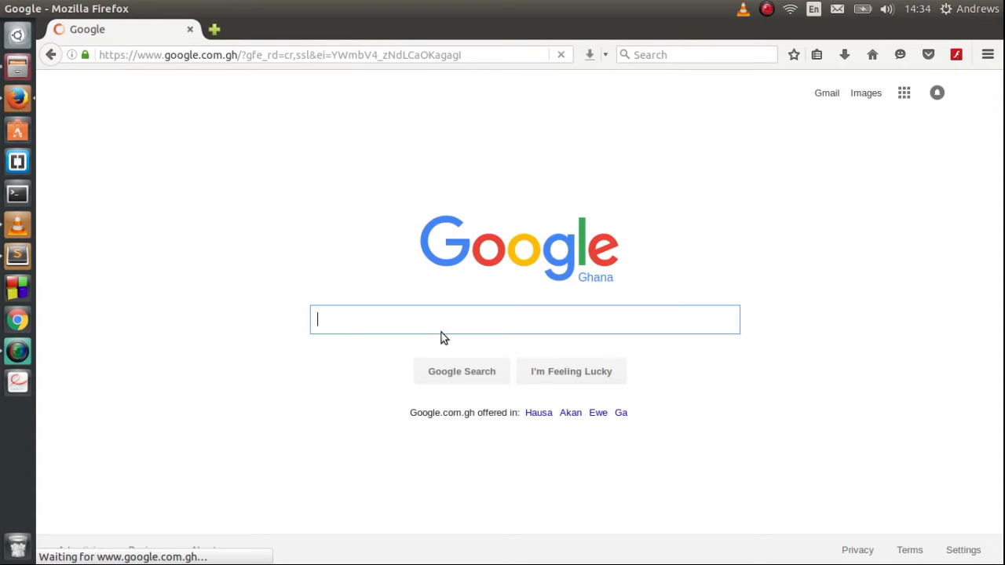
# Step: Search Google for 'sublime text' via the 'sublime text download' suggestion
pyautogui.write('sublime te')
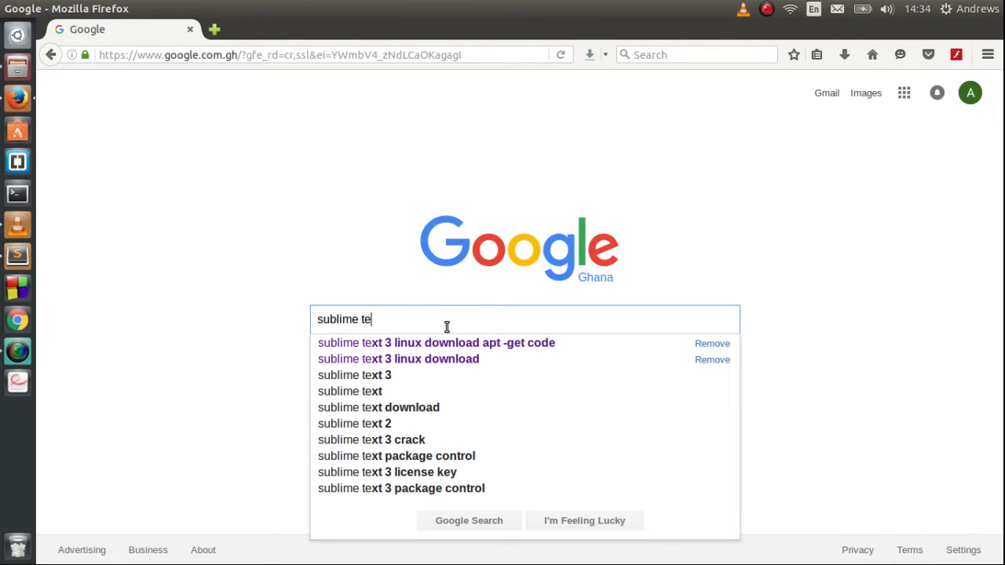
pyautogui.write('xt')
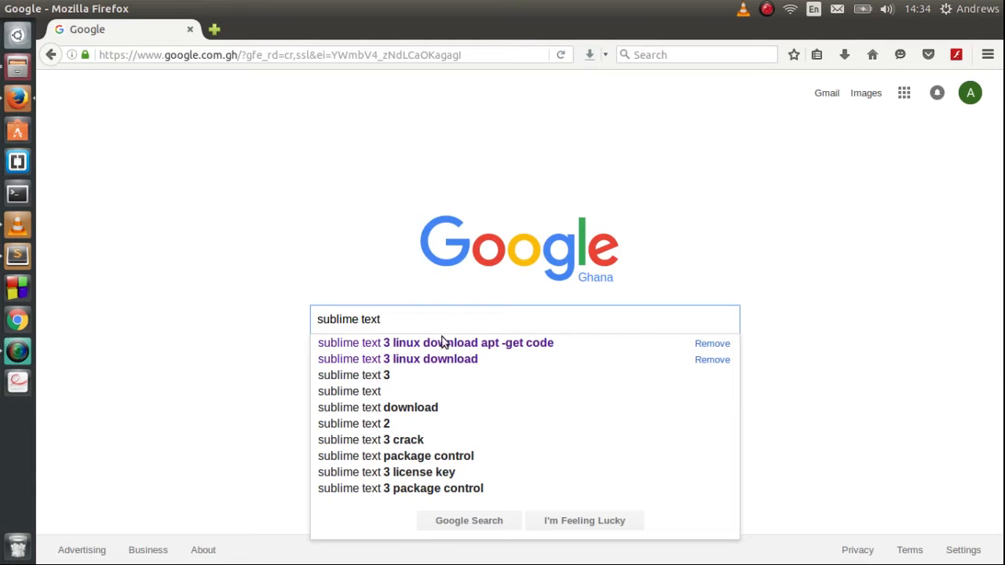
pyautogui.moveTo(389, 408)
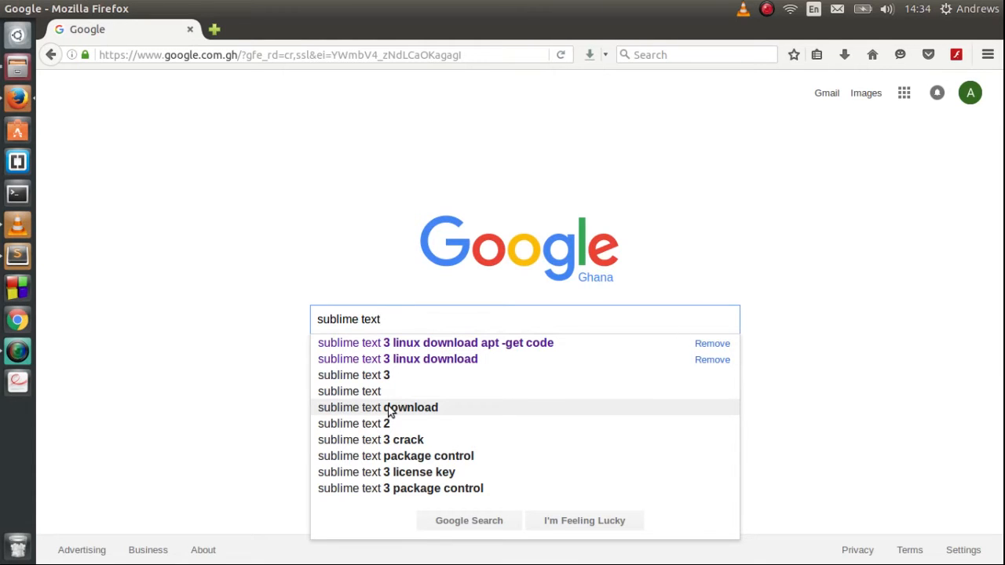
pyautogui.click(377, 408)
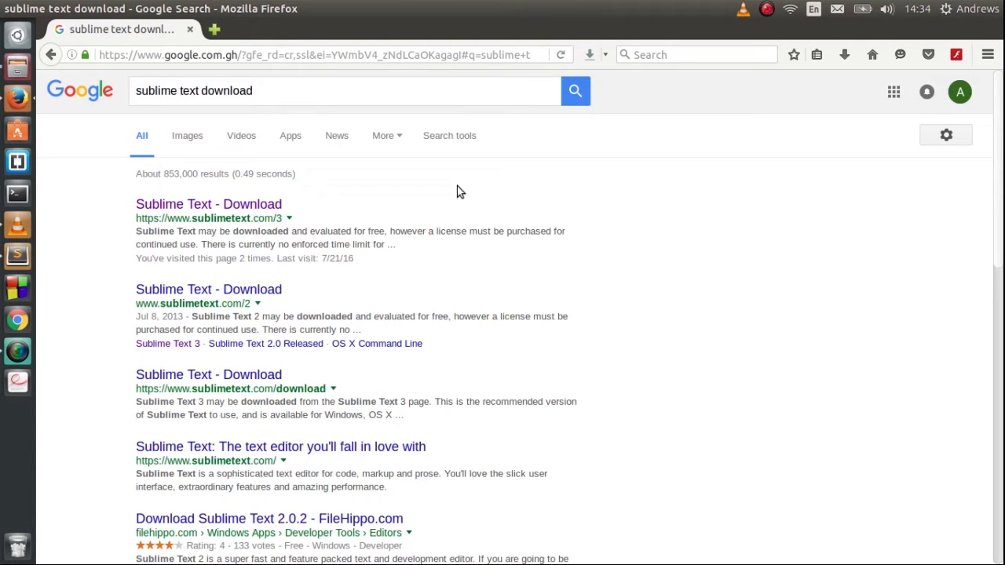
pyautogui.moveTo(223, 216)
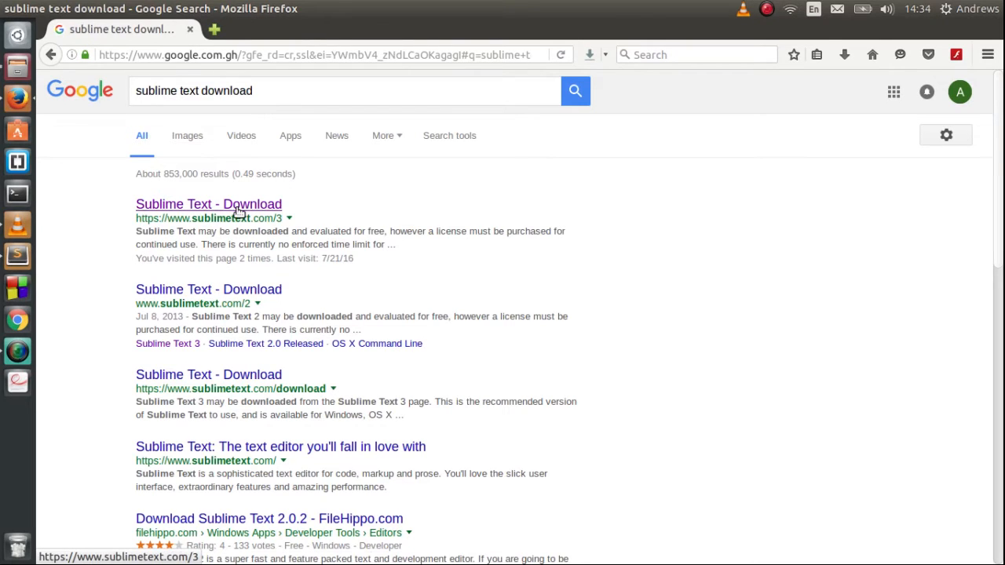
# Step: Go to the first result, 'Sublime Text - Download' on sublimetext.com/3
pyautogui.click(209, 204)
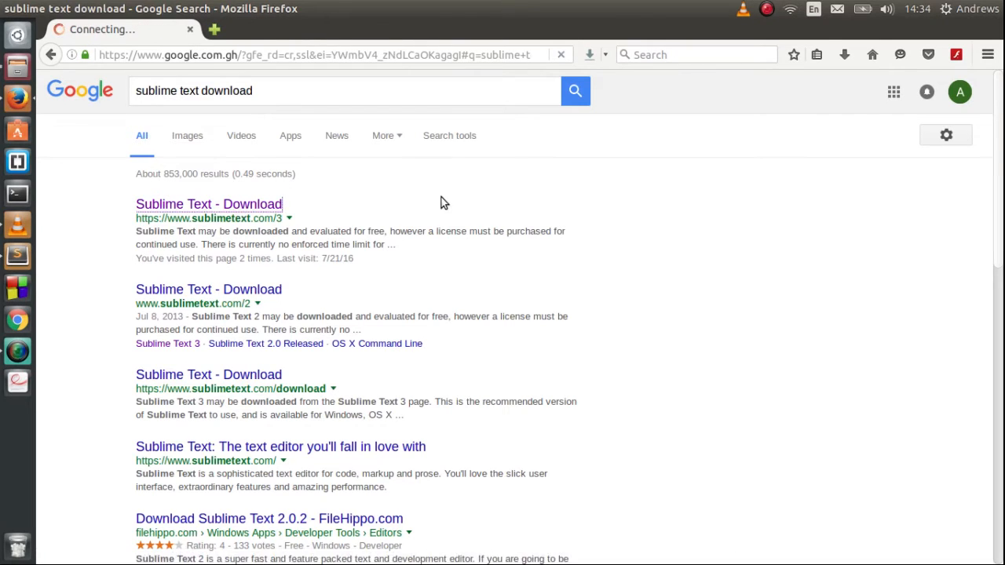
pyautogui.click(209, 204)
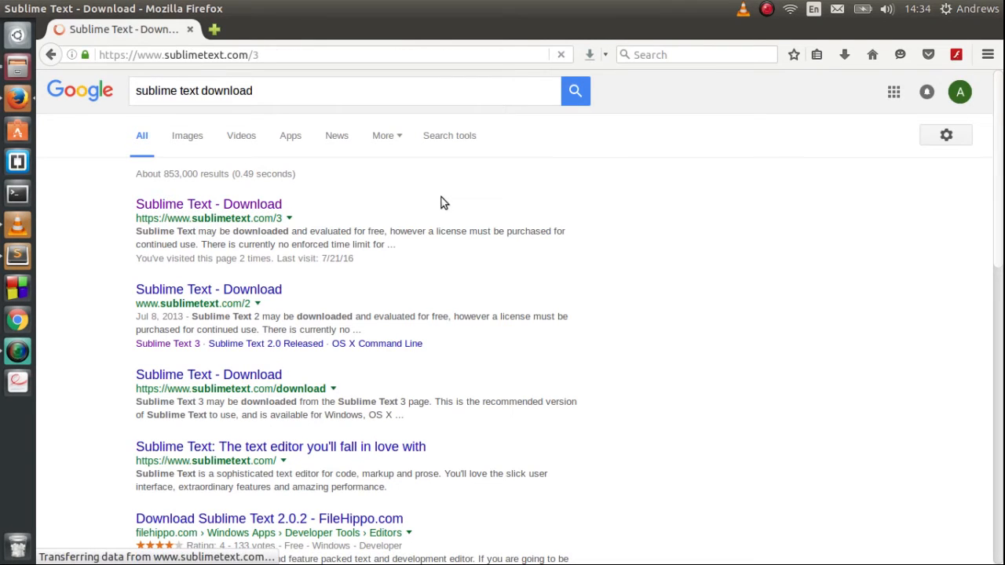
pyautogui.click(208, 204)
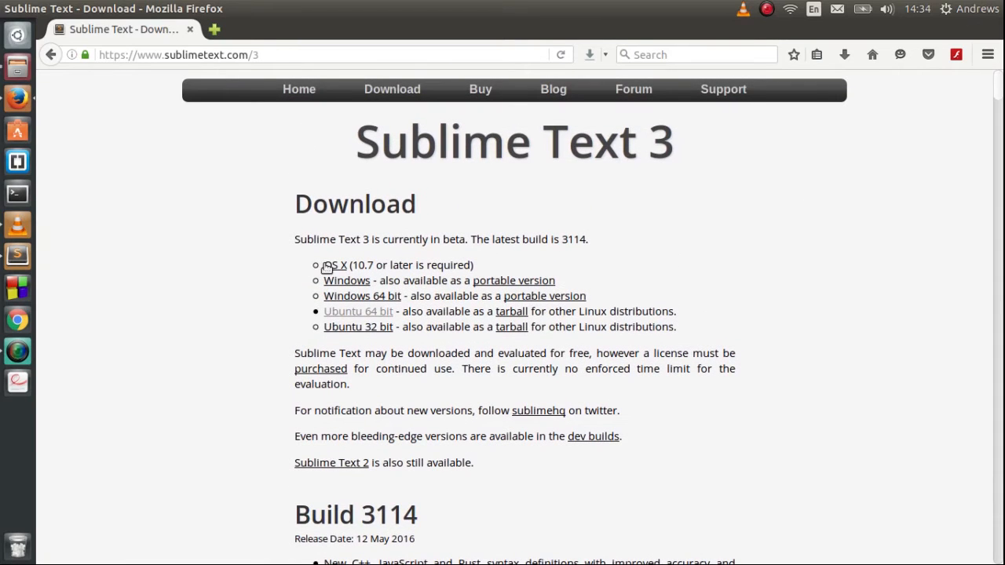
pyautogui.moveTo(350, 295)
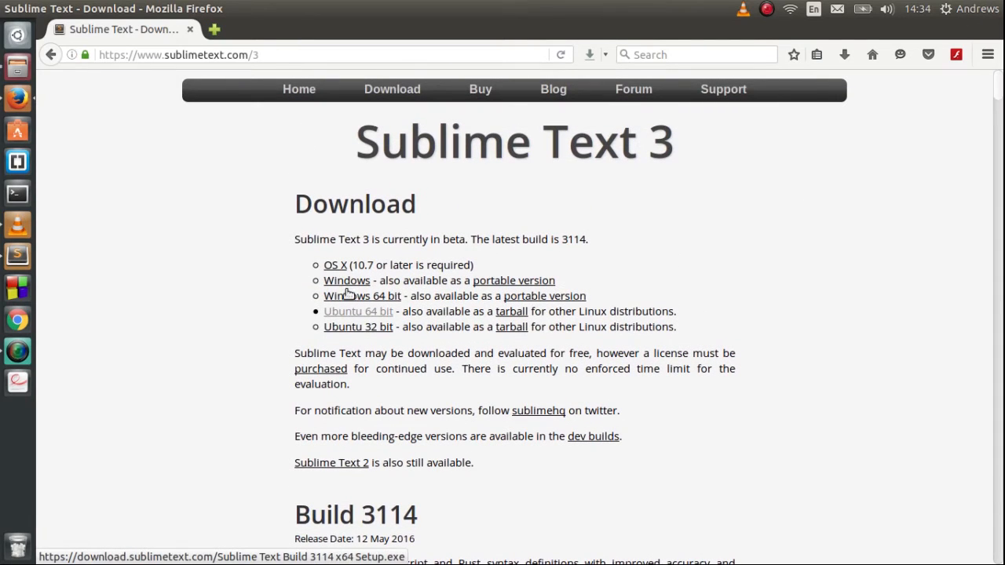
pyautogui.moveTo(346, 313)
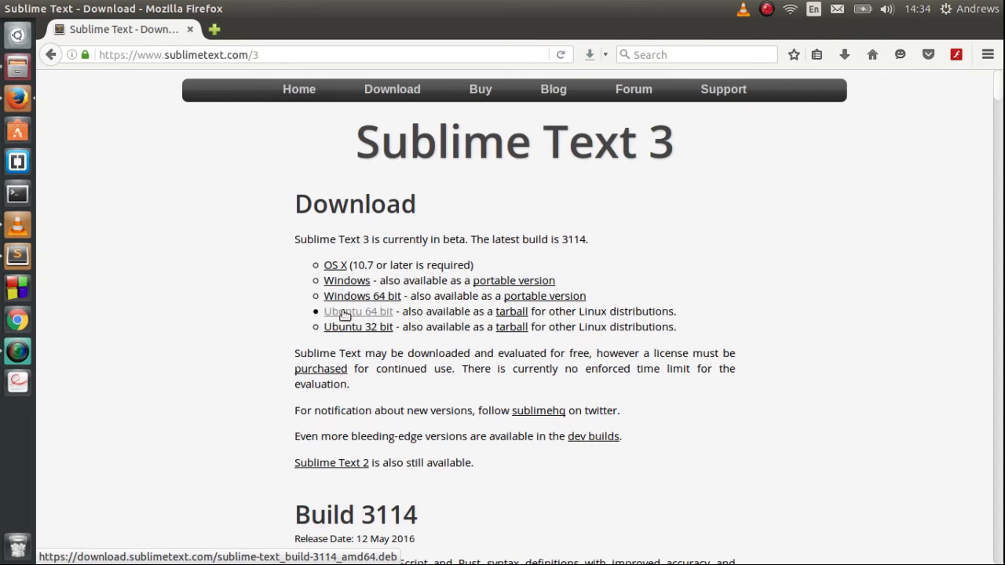
pyautogui.moveTo(345, 283)
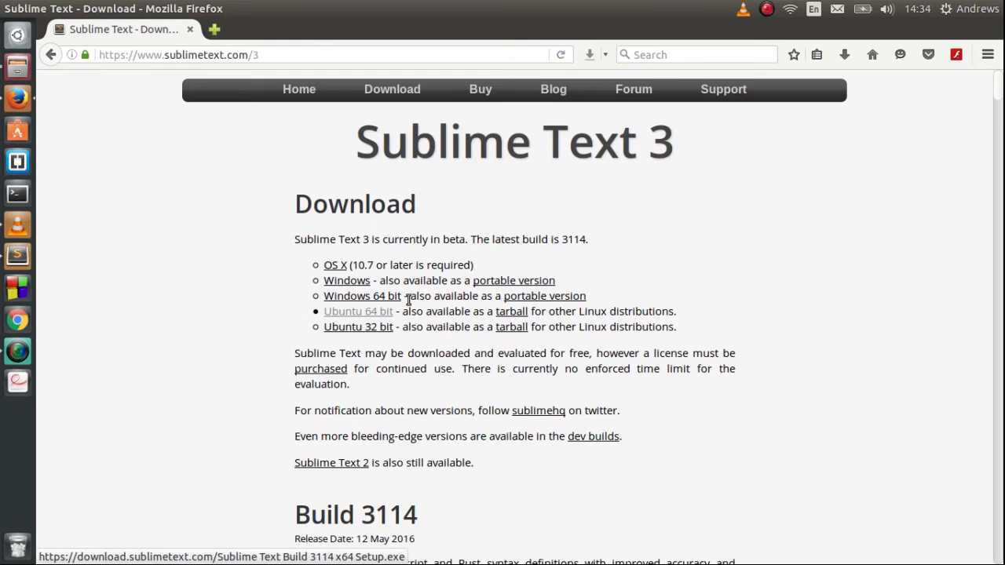
pyautogui.moveTo(349, 298)
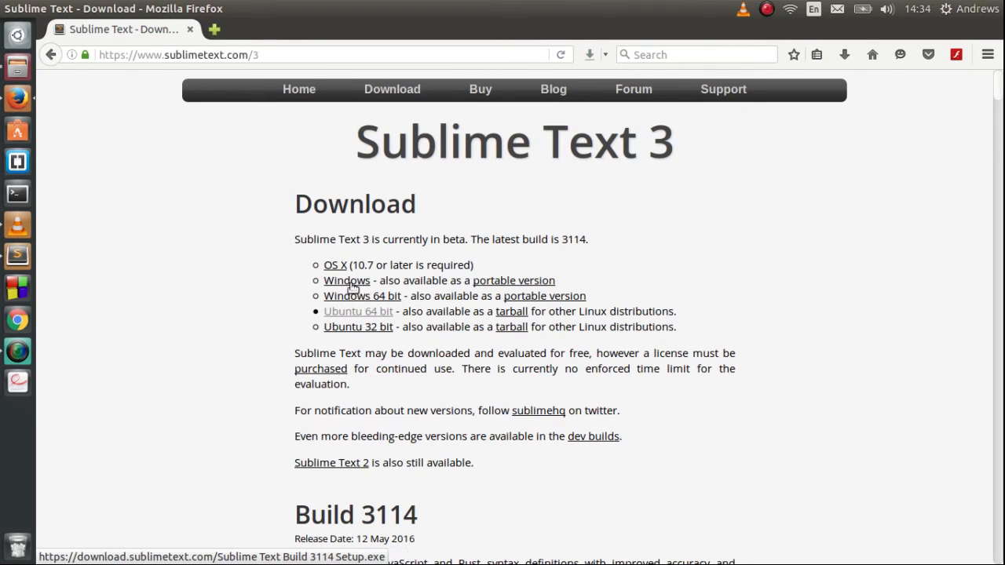
pyautogui.moveTo(366, 311)
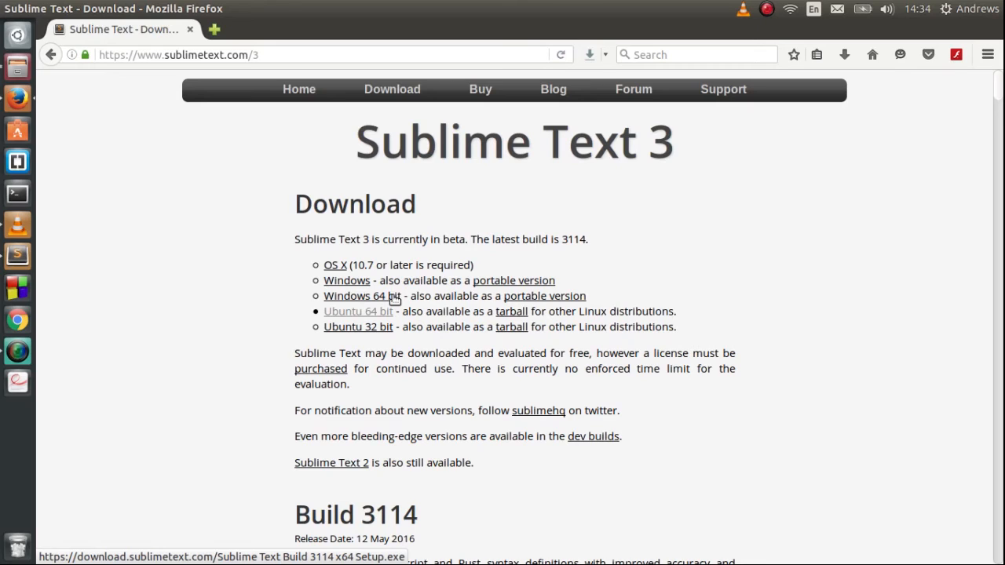
pyautogui.moveTo(366, 333)
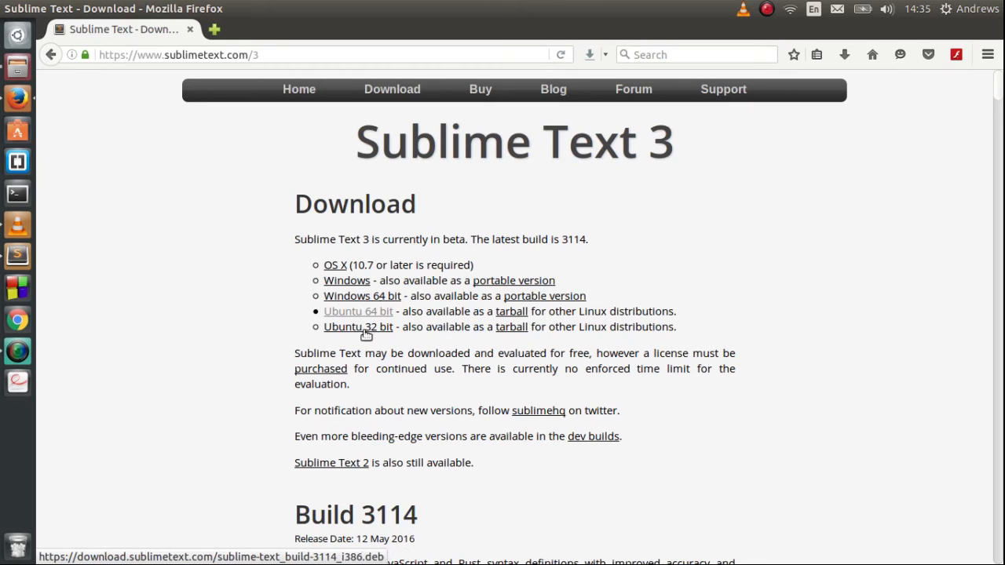
pyautogui.moveTo(390, 317)
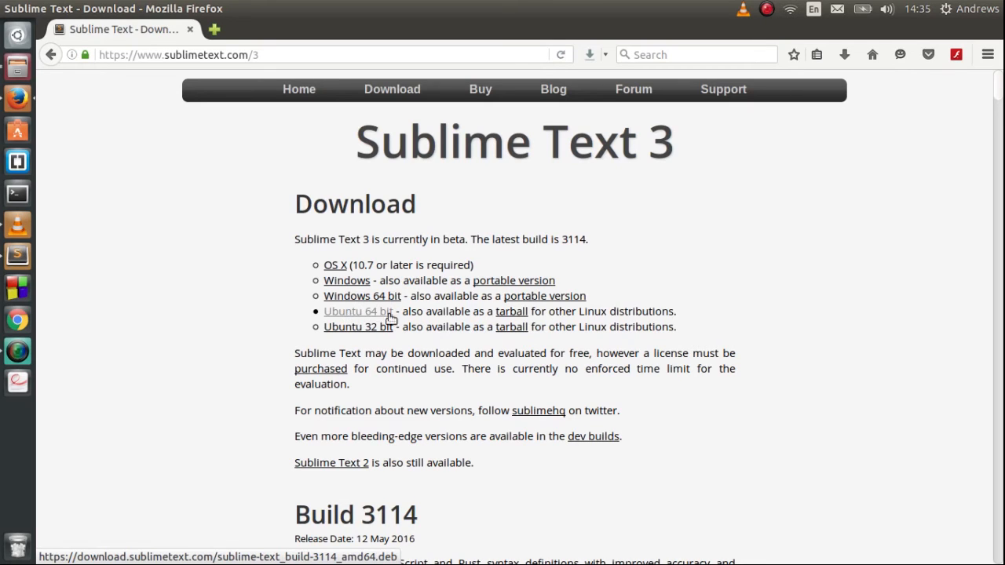
pyautogui.moveTo(357, 316)
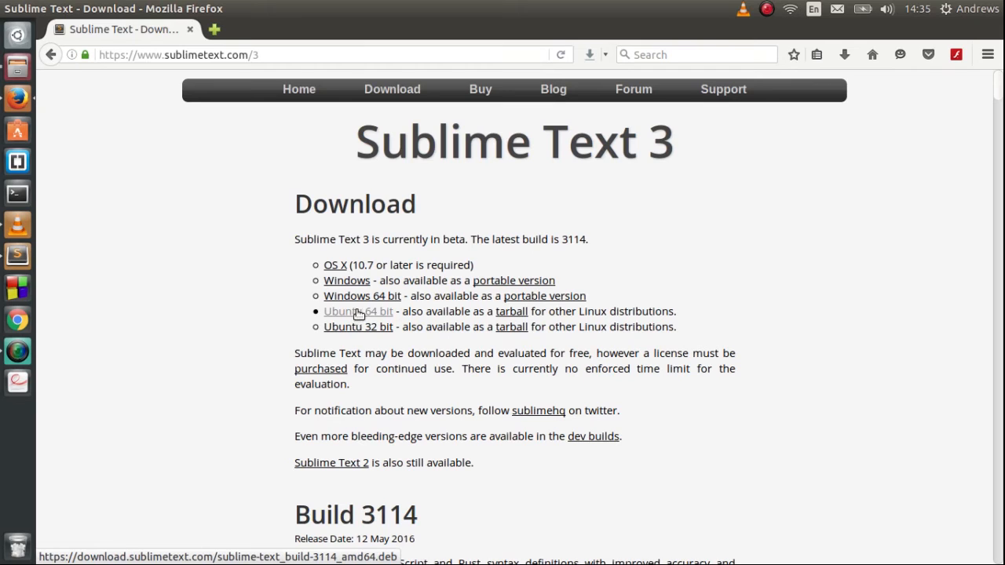
# Step: Request the Windows 64 bit installer of Sublime Text 3
pyautogui.click(362, 295)
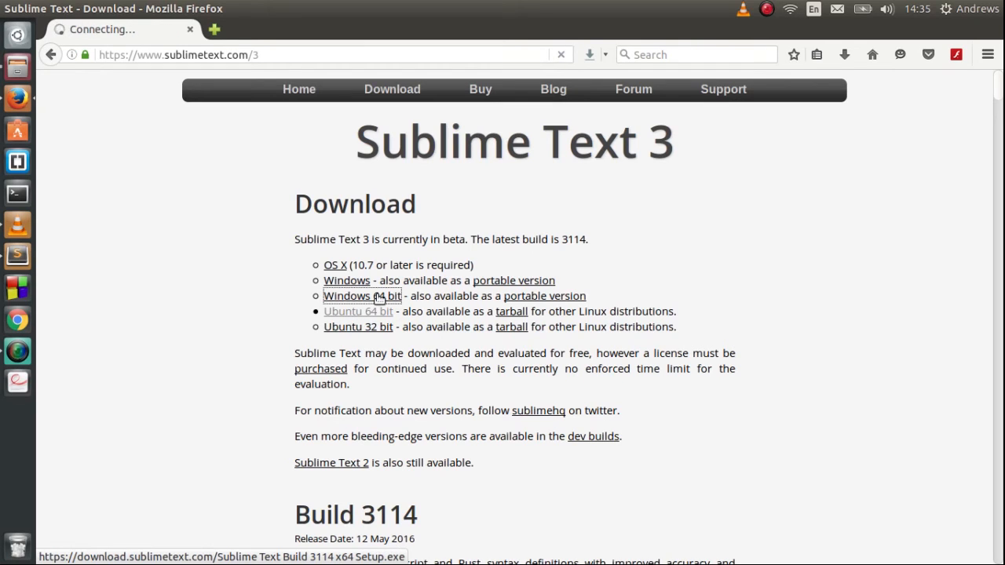
# Step: Choose Save File for the Build 3114 x64 setup, then cancel the download
pyautogui.click(361, 296)
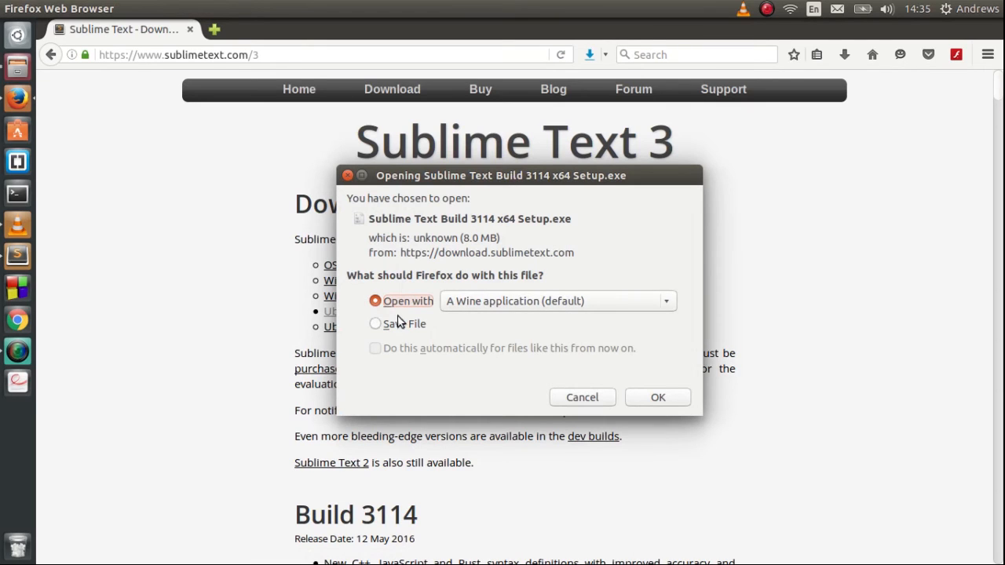
pyautogui.click(376, 323)
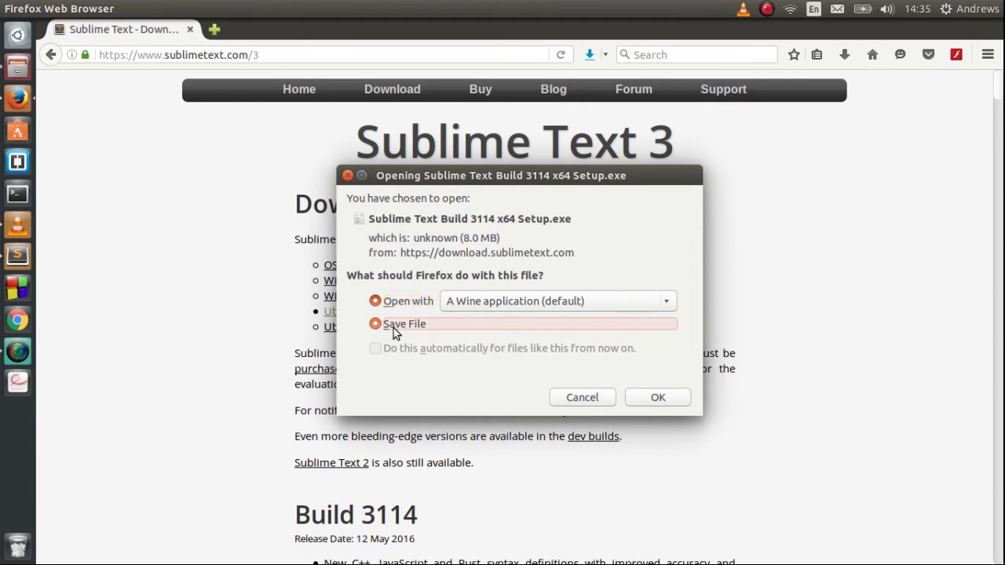
pyautogui.click(376, 323)
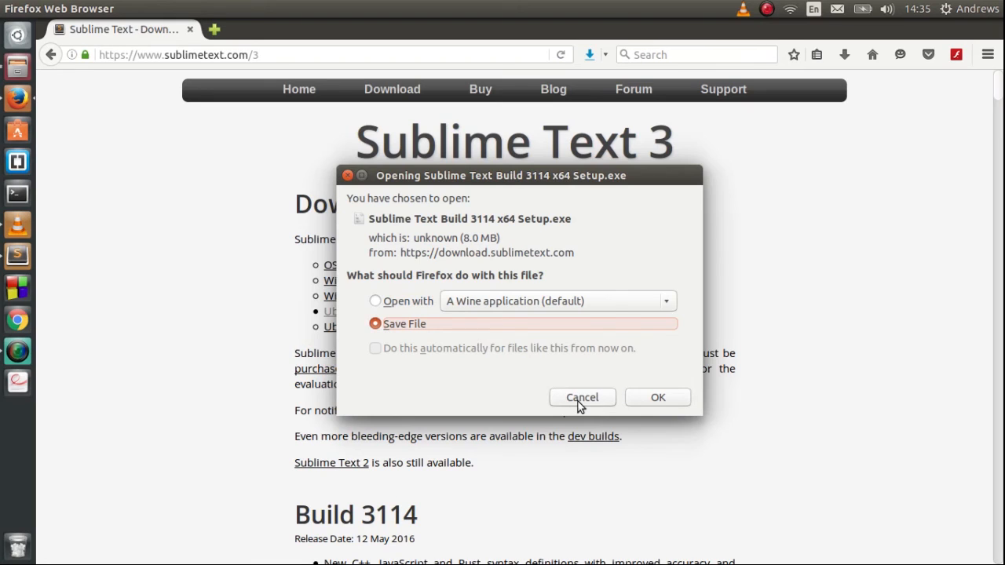
pyautogui.click(581, 398)
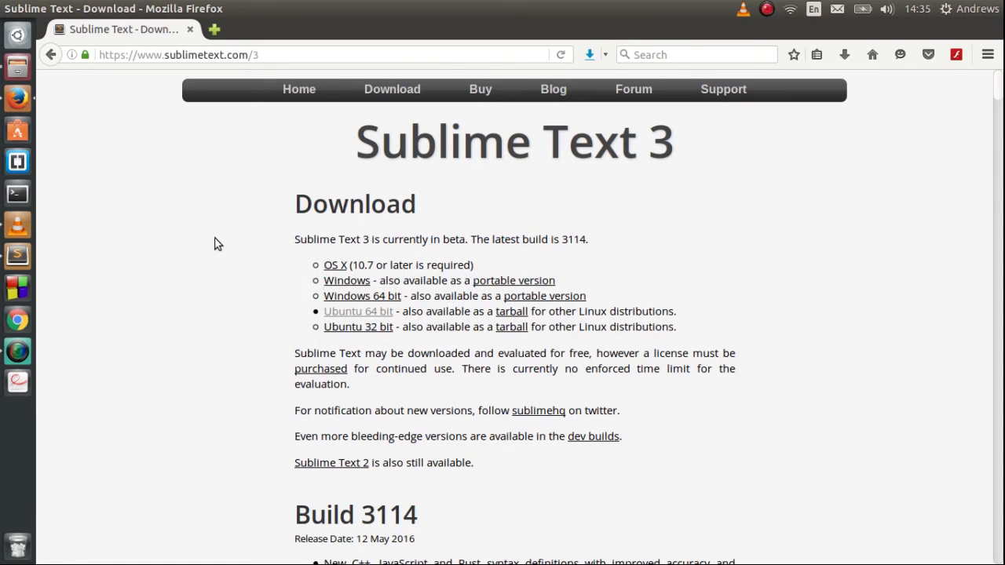
pyautogui.moveTo(303, 164)
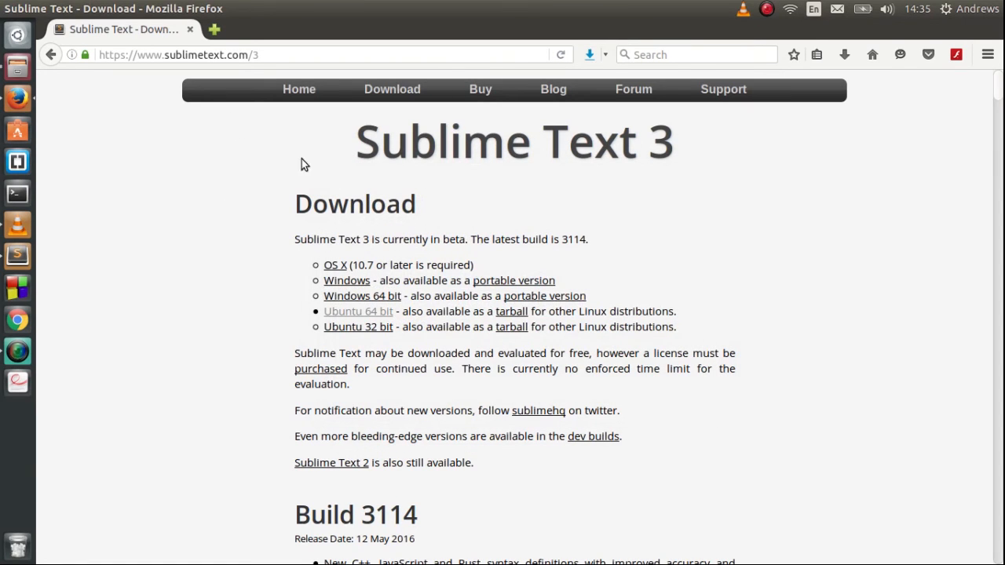
pyautogui.moveTo(797, 174)
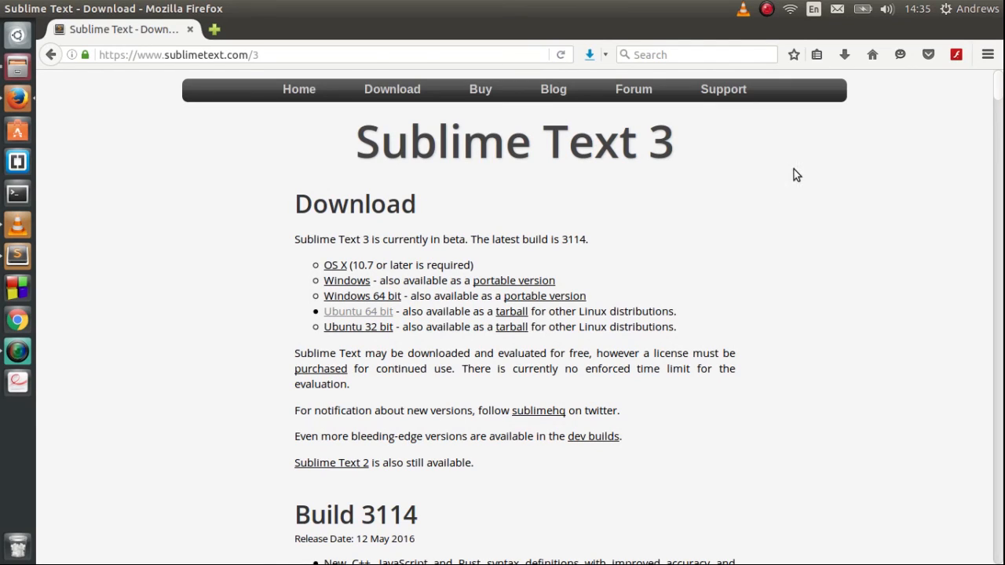